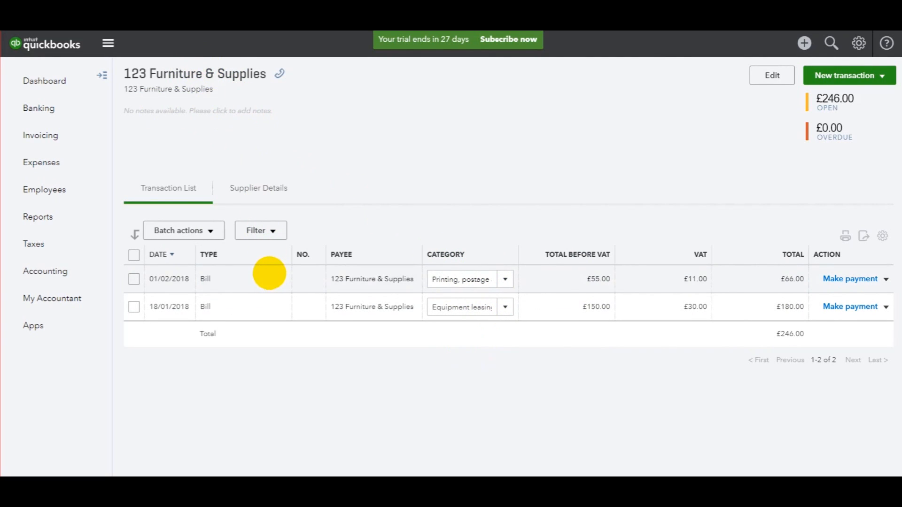
{"action": "mouse_move", "coordinate": [305, 311]}
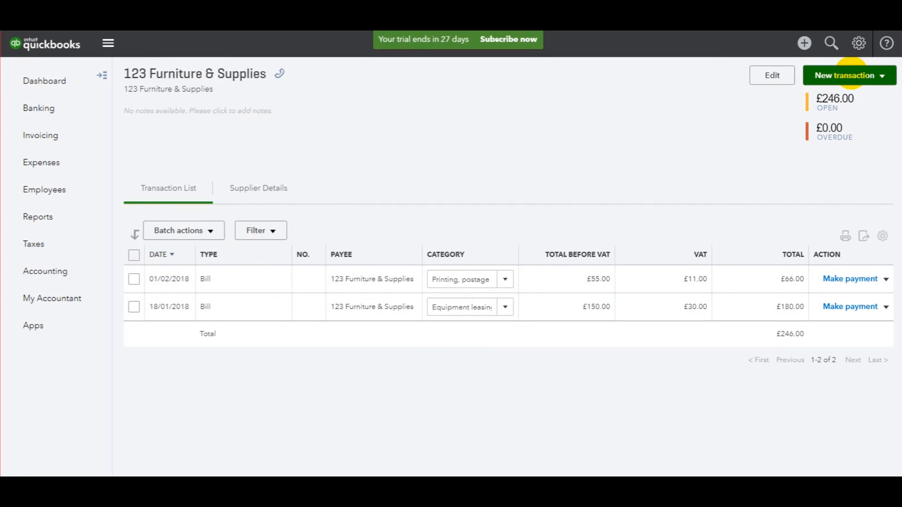
Start a new Supplier Credit from the New transaction choices for 123 Furniture & Supplies.
{"action": "left_click", "coordinate": [849, 75]}
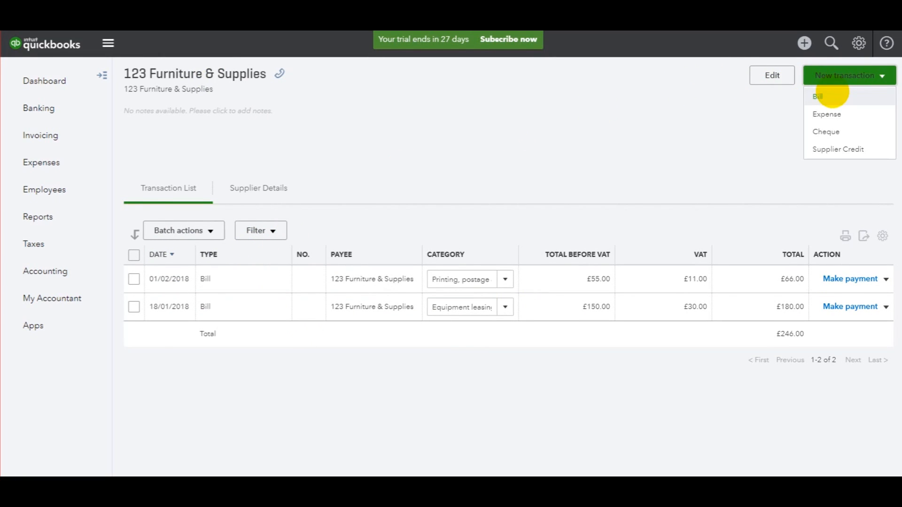
{"action": "mouse_move", "coordinate": [839, 150]}
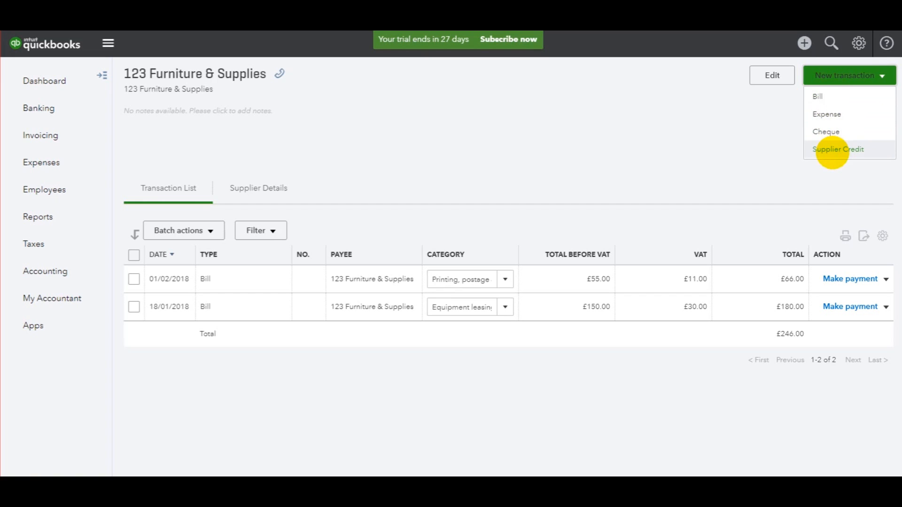
{"action": "left_click", "coordinate": [839, 149]}
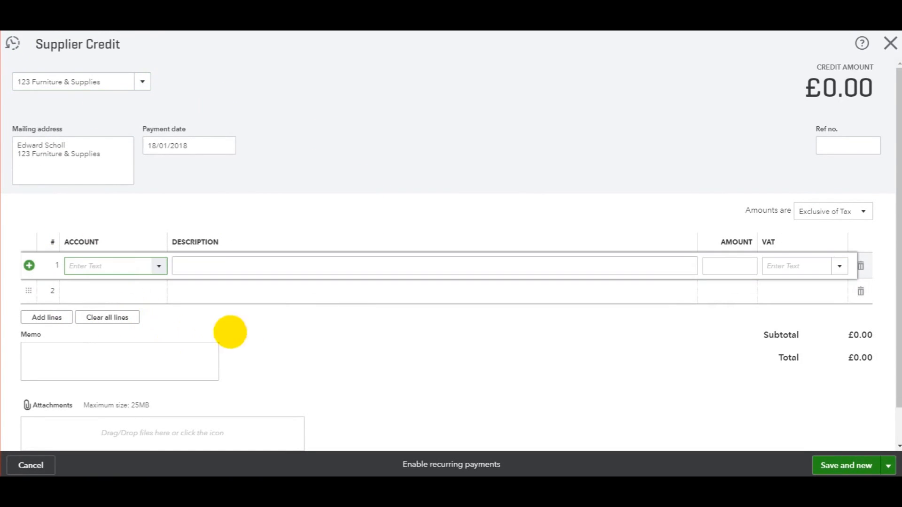
Fill line 1 with Equipment leasing, description 'jhhbhjb' and amount 50.
{"action": "left_click", "coordinate": [113, 266]}
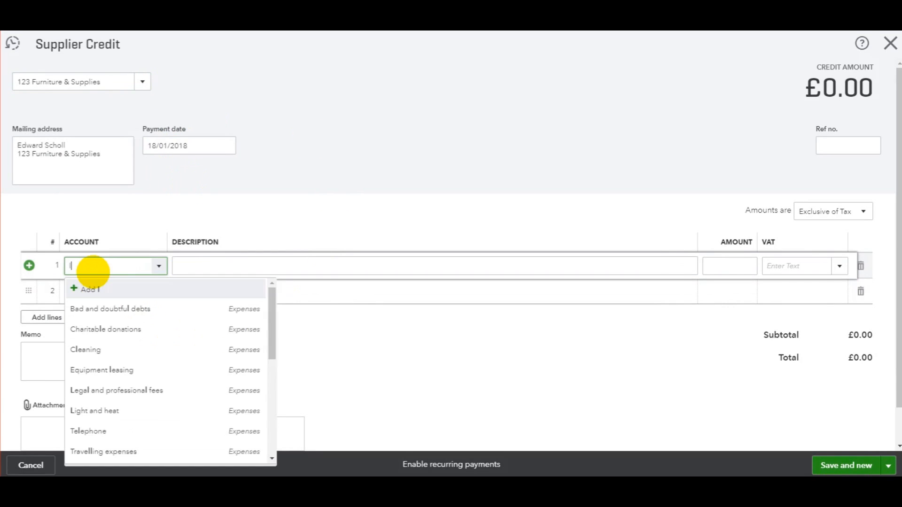
{"action": "type", "text": "leas"}
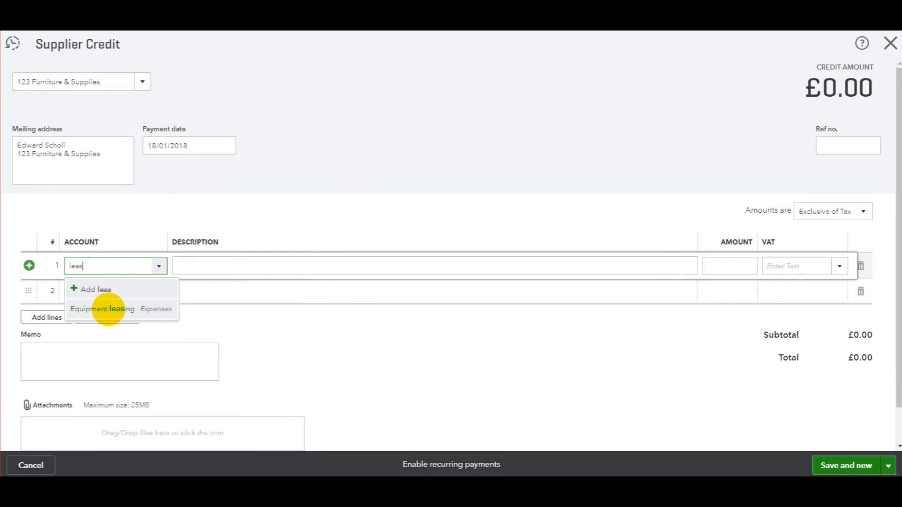
{"action": "left_click", "coordinate": [102, 309]}
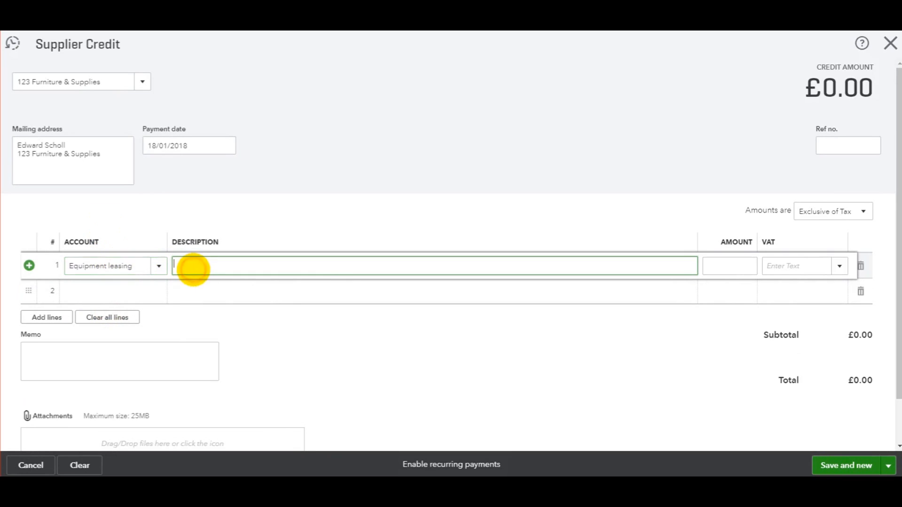
{"action": "type", "text": "jhhbhjb"}
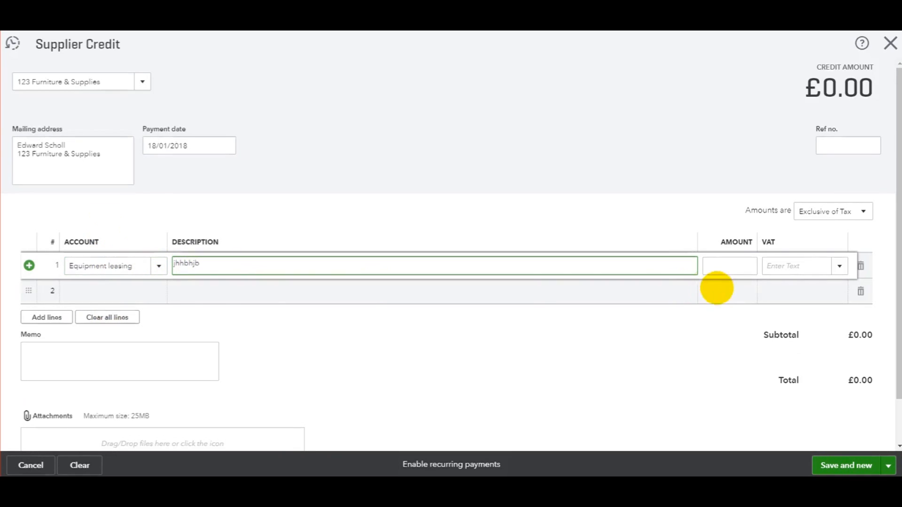
{"action": "left_click", "coordinate": [729, 265]}
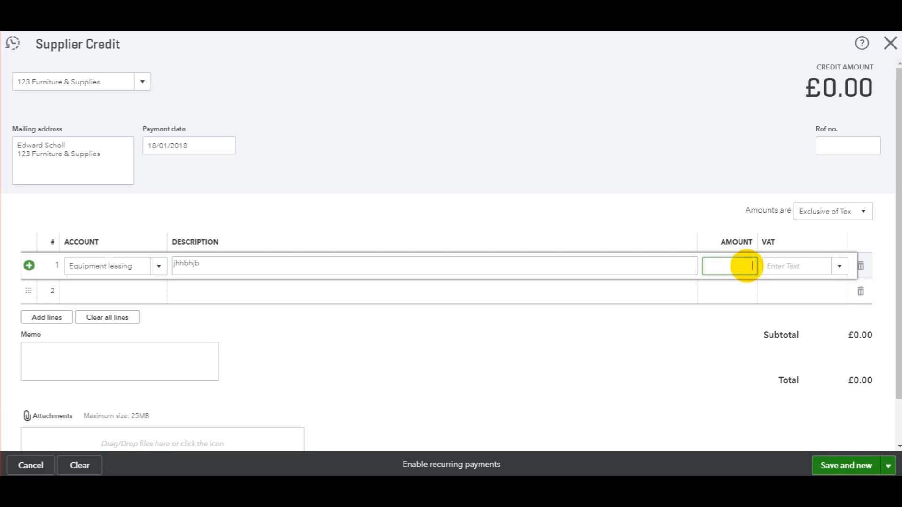
{"action": "type", "text": "50"}
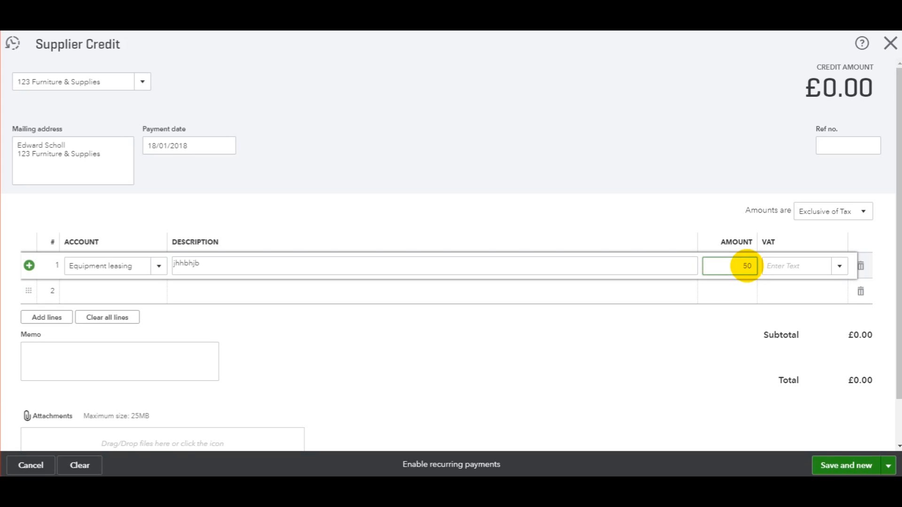
{"action": "left_click", "coordinate": [838, 266]}
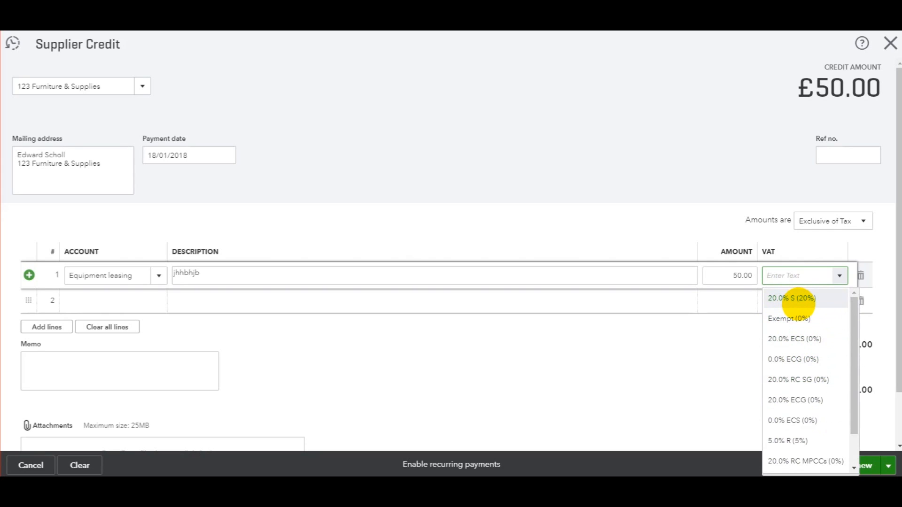
Apply the 20.0% S VAT rate to the line, bringing the credit to £60.00.
{"action": "left_click", "coordinate": [792, 298]}
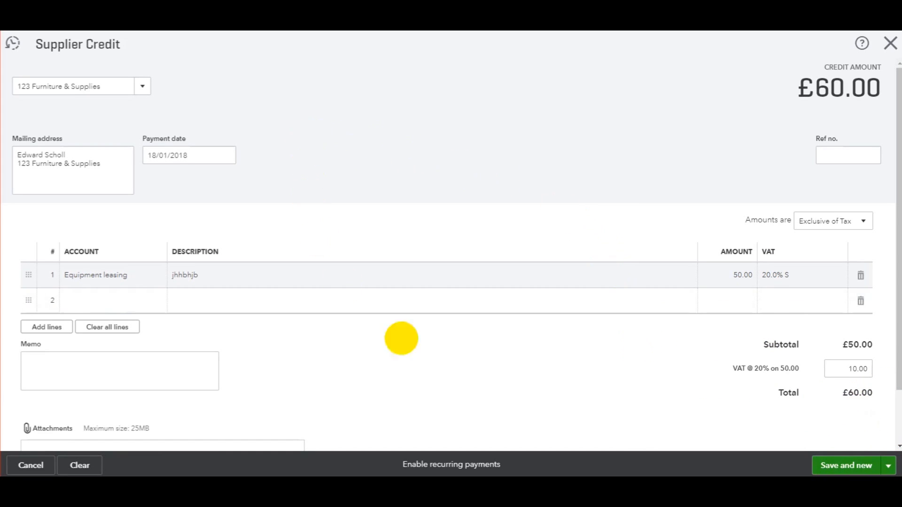
{"action": "mouse_move", "coordinate": [574, 131]}
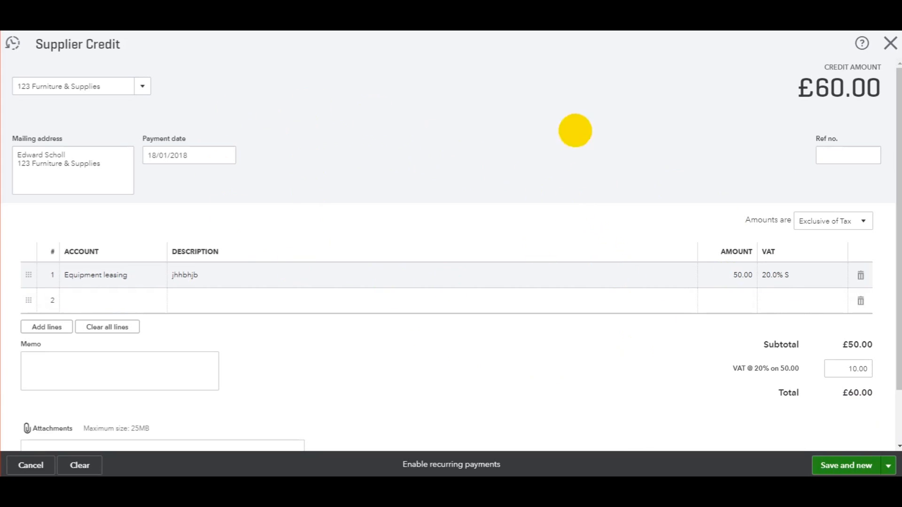
{"action": "mouse_move", "coordinate": [822, 417]}
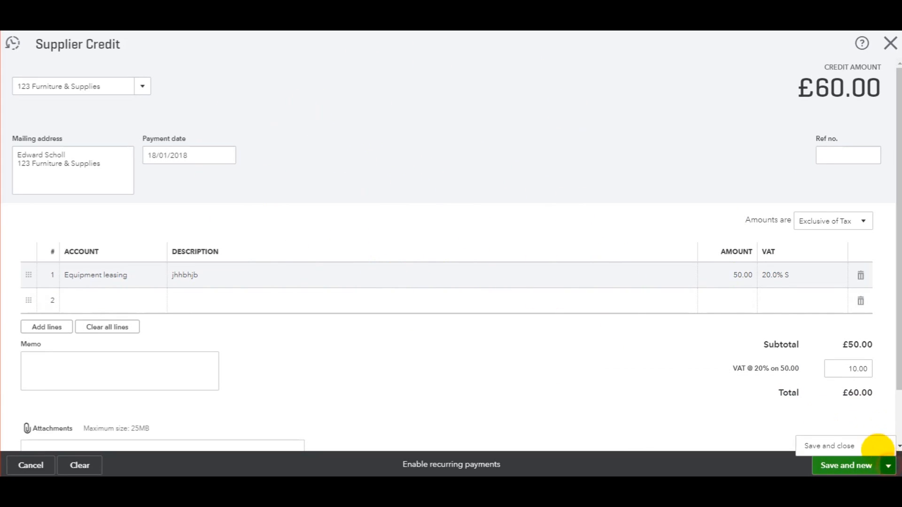
Save and close the £60.00 supplier credit.
{"action": "left_click", "coordinate": [827, 445]}
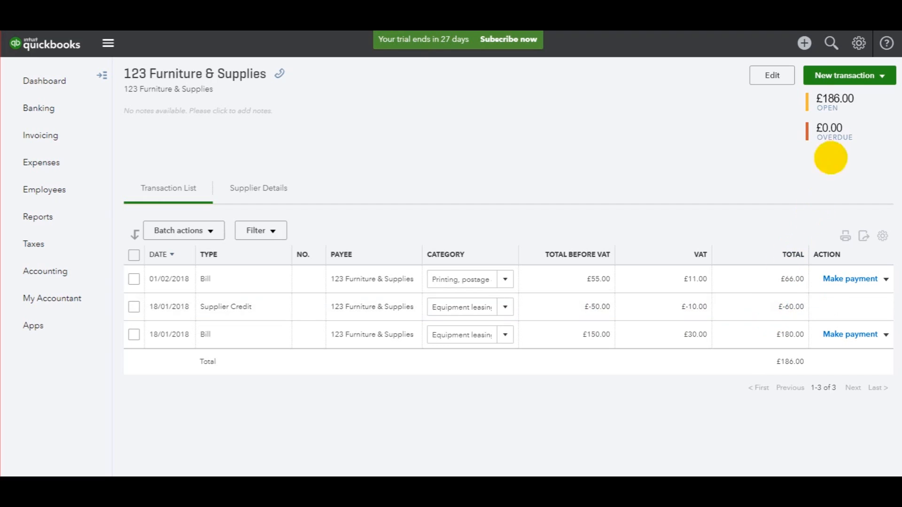
Go to the Expenses area to reach the Suppliers list.
{"action": "left_click", "coordinate": [848, 76]}
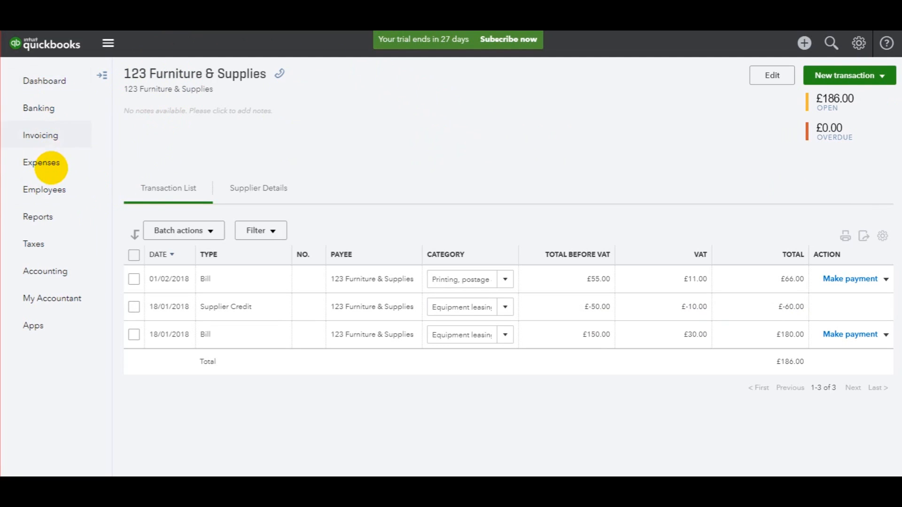
{"action": "mouse_move", "coordinate": [42, 163]}
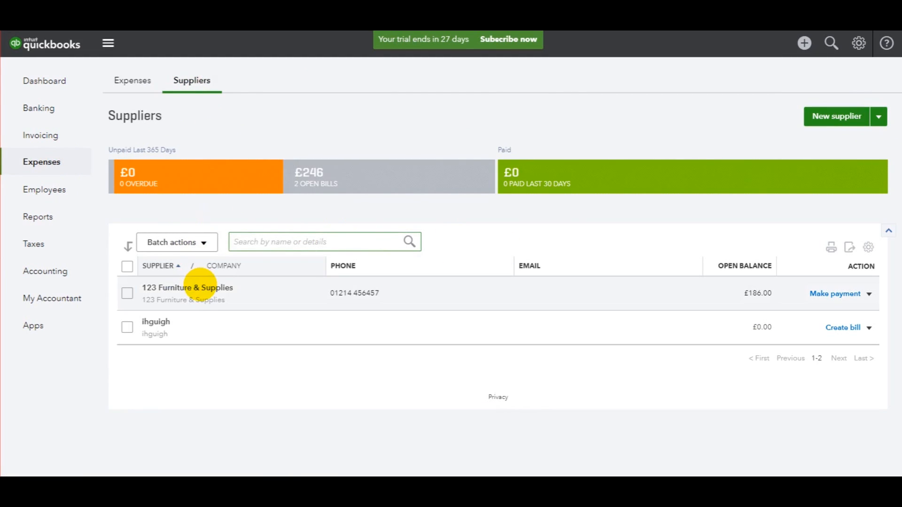
Open 123 Furniture & Supplies' page and bring up the New transaction choices.
{"action": "left_click", "coordinate": [187, 288]}
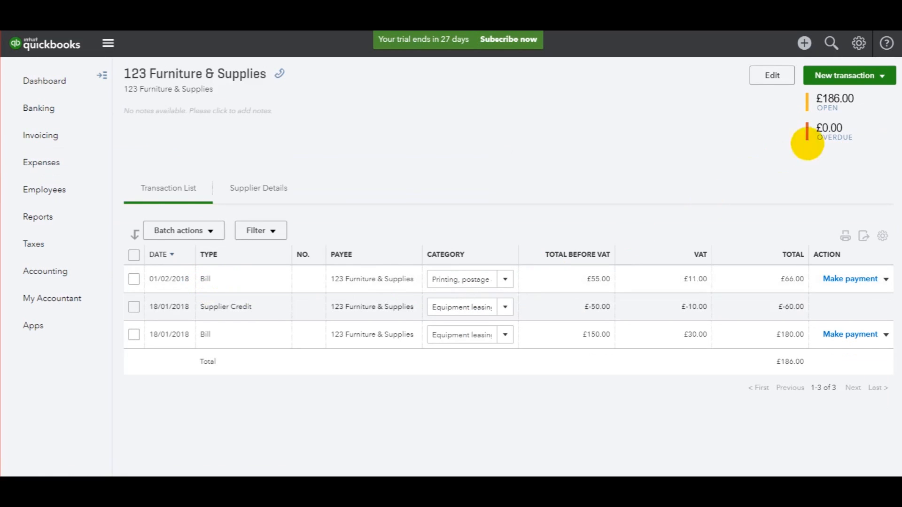
{"action": "left_click", "coordinate": [847, 75]}
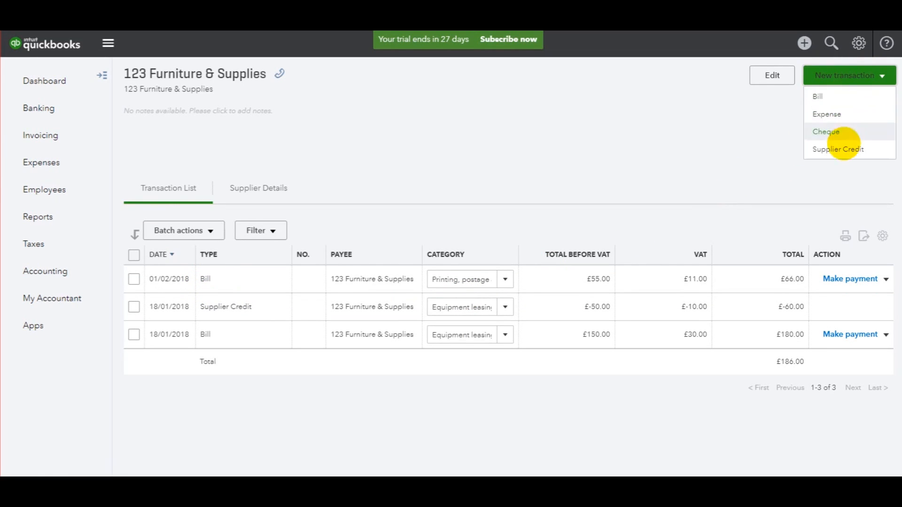